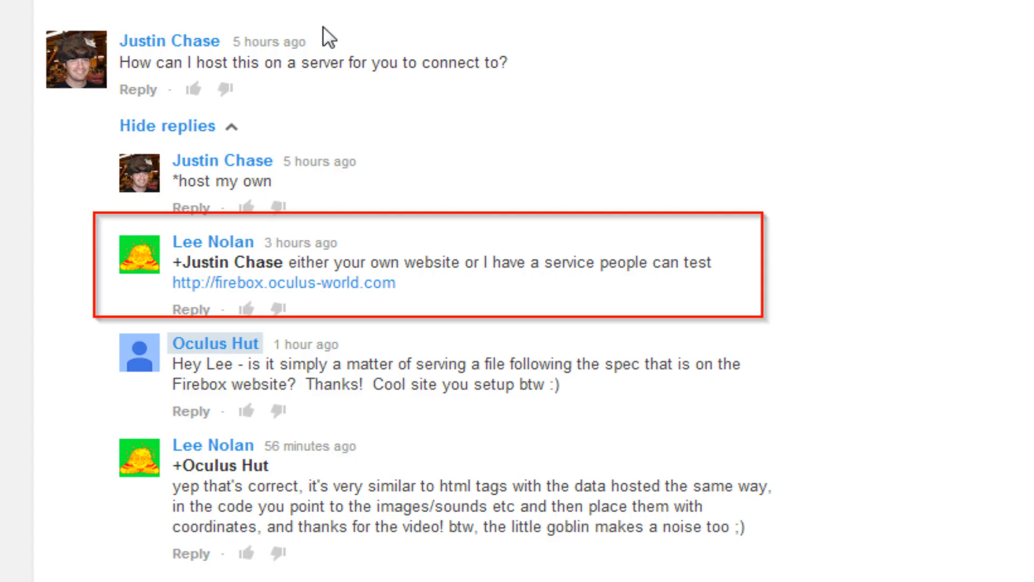
Step: Follow the YouTube reply's firebox.oculus-world.com link into room 1's editor and open the starter-kit code
left_click(283, 283)
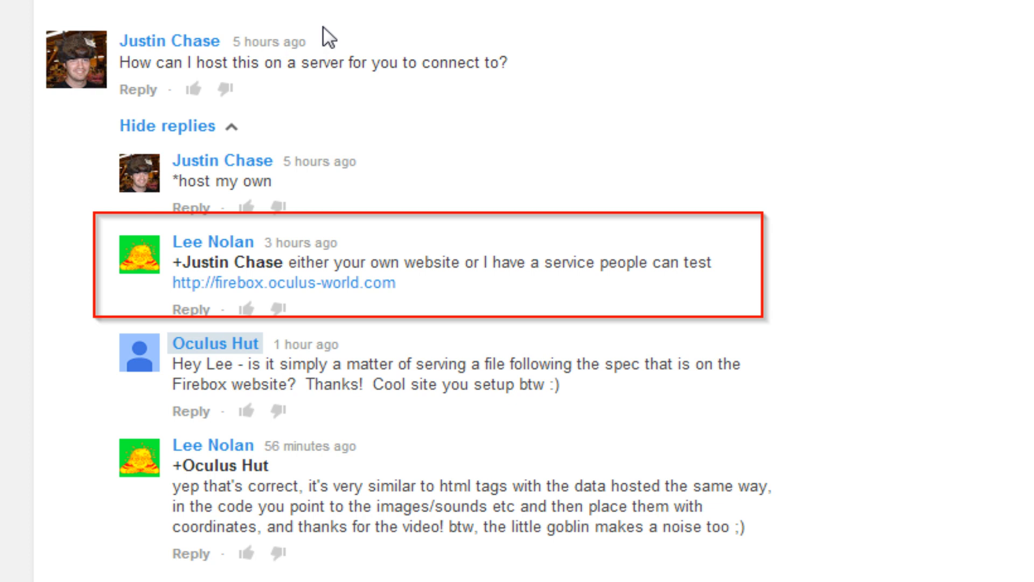
left_click(282, 283)
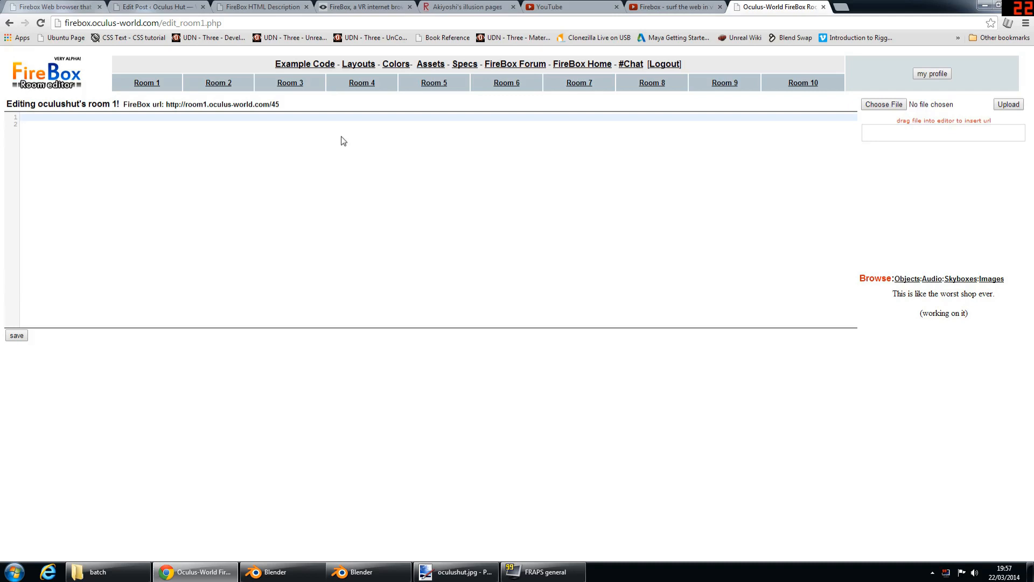
left_click(878, 6)
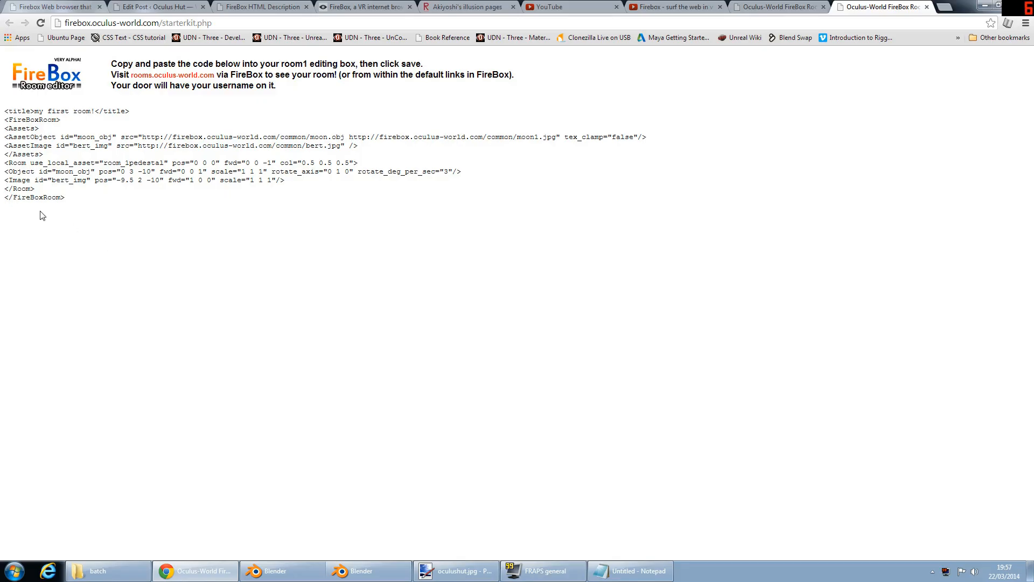
Step: Copy the starter-kit moon, image and pedestal room code into room 1 and save it online
key("ctrl+a")
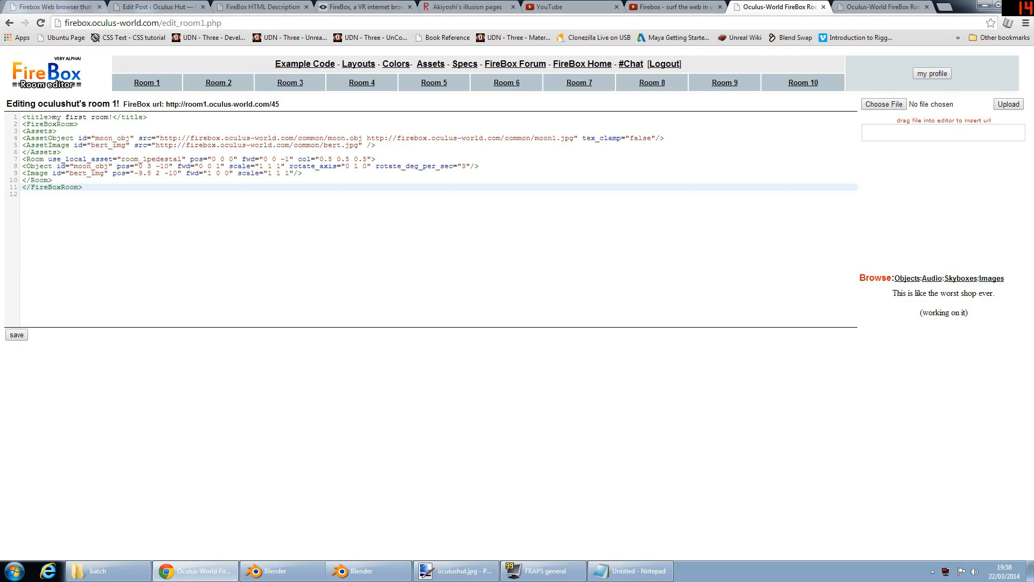
left_click(82, 187)
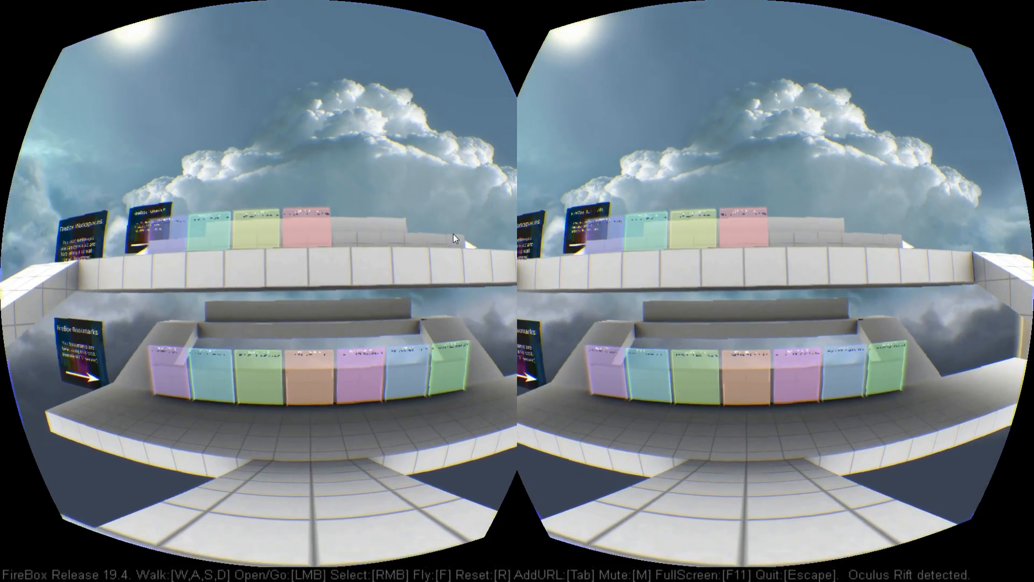
Step: Open the FireBox URL bar and begin typing the room1.oculus-world.com address
key("Tab")
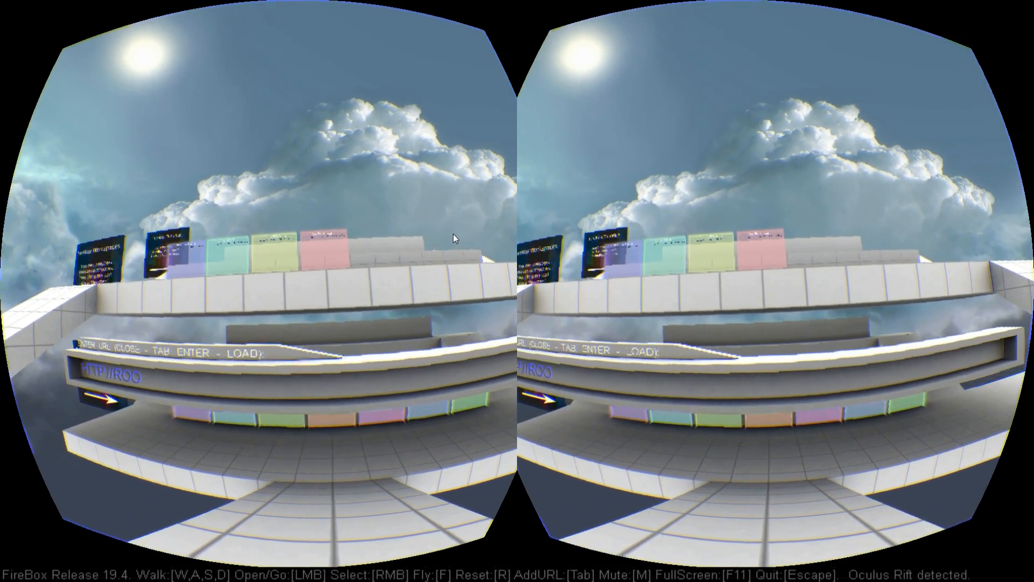
type("M1OC")
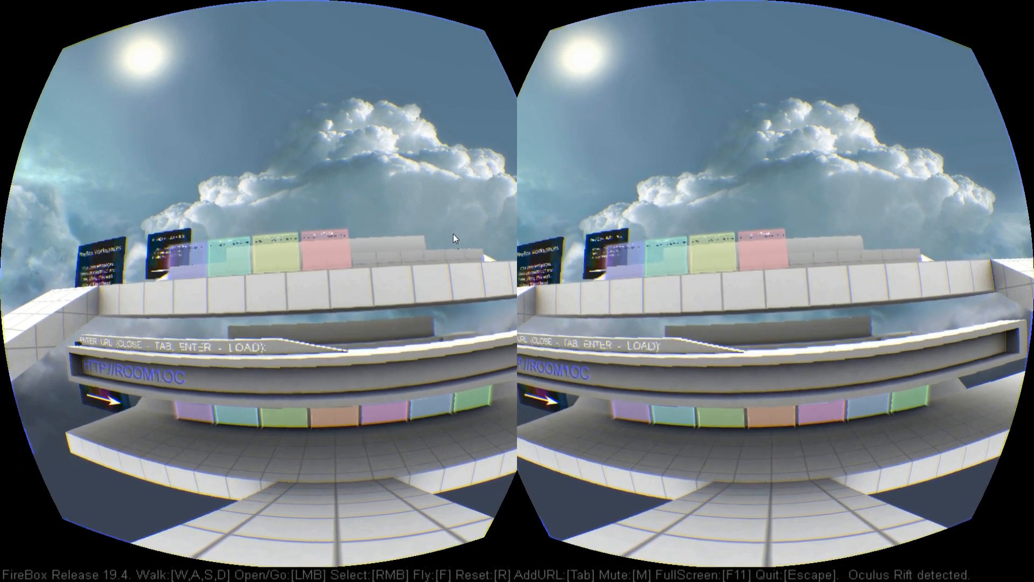
type("ULUSW")
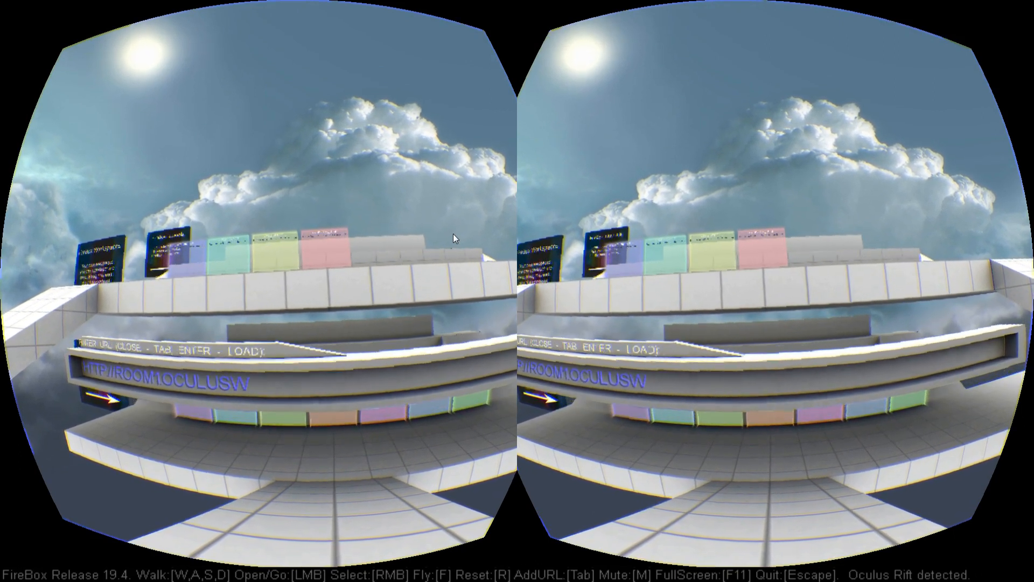